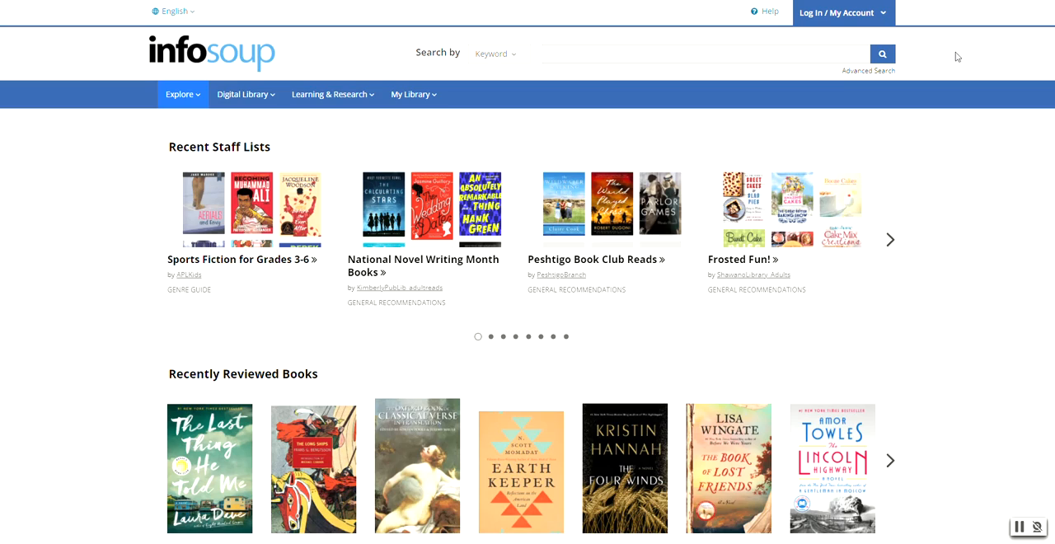
pyautogui.moveTo(956, 132)
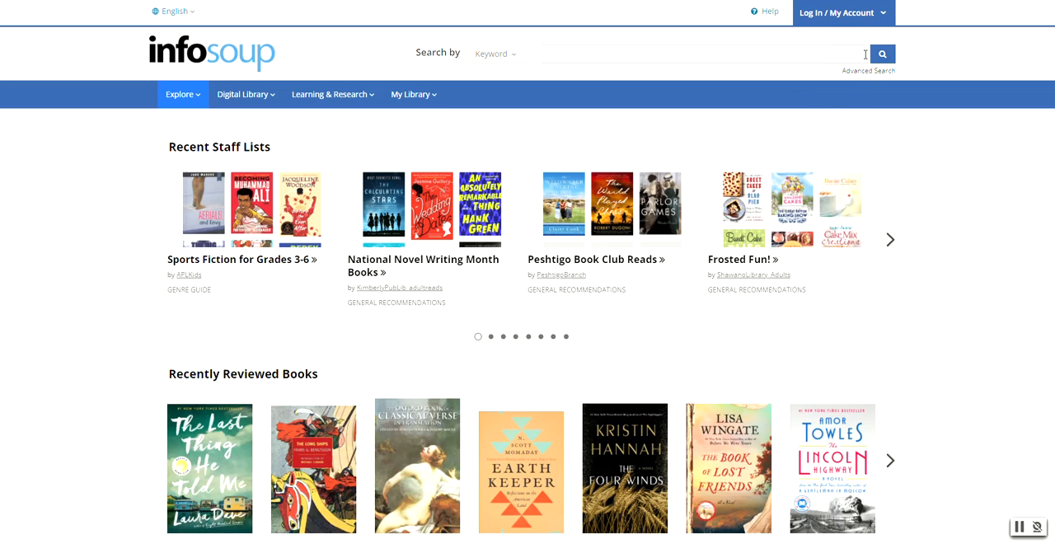
# Sign in to InfoSoup with username 'kaukaun' and its PIN
pyautogui.click(844, 13)
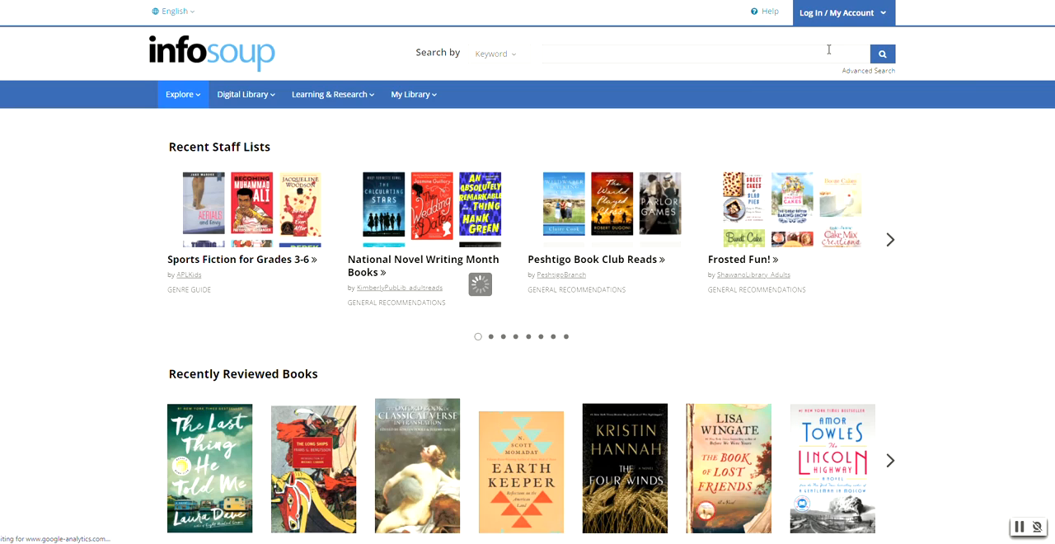
pyautogui.moveTo(958, 342)
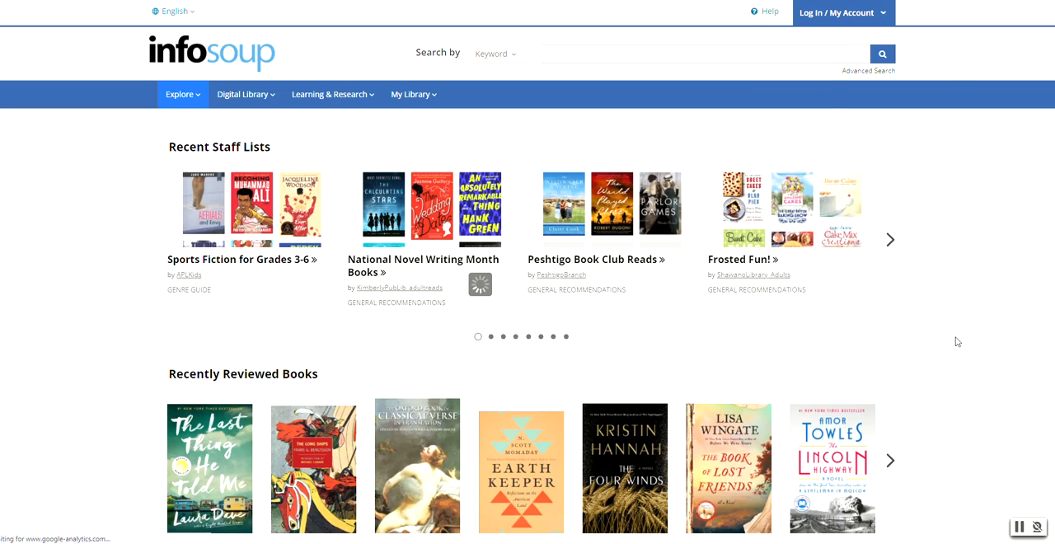
pyautogui.click(836, 11)
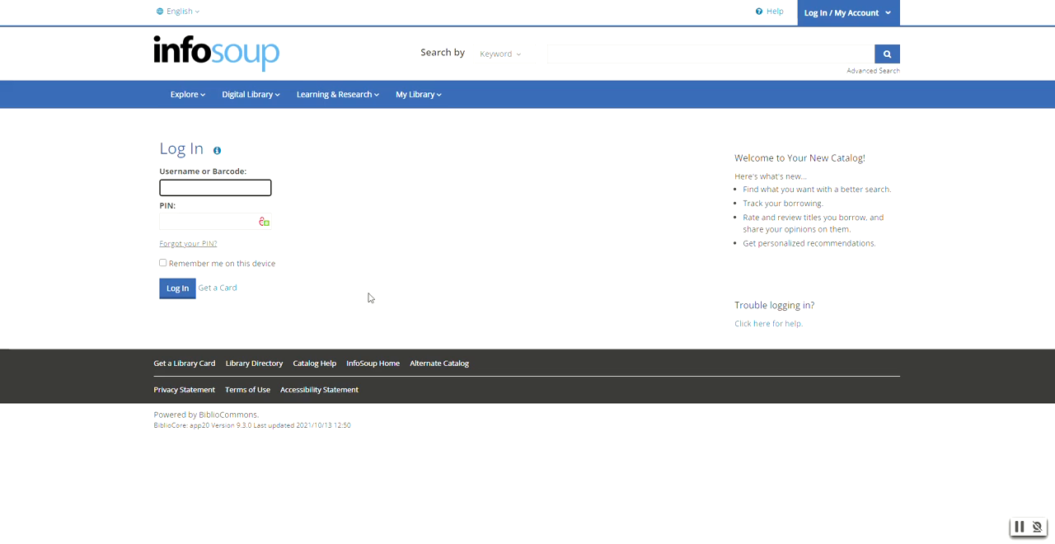
pyautogui.moveTo(186, 254)
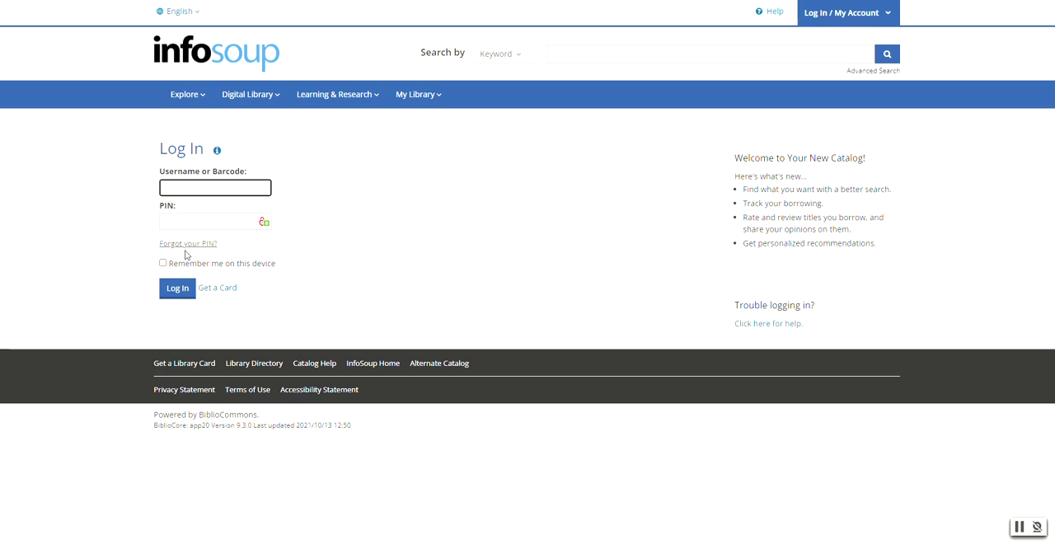
pyautogui.write('kaukaunaLibrary_adults')
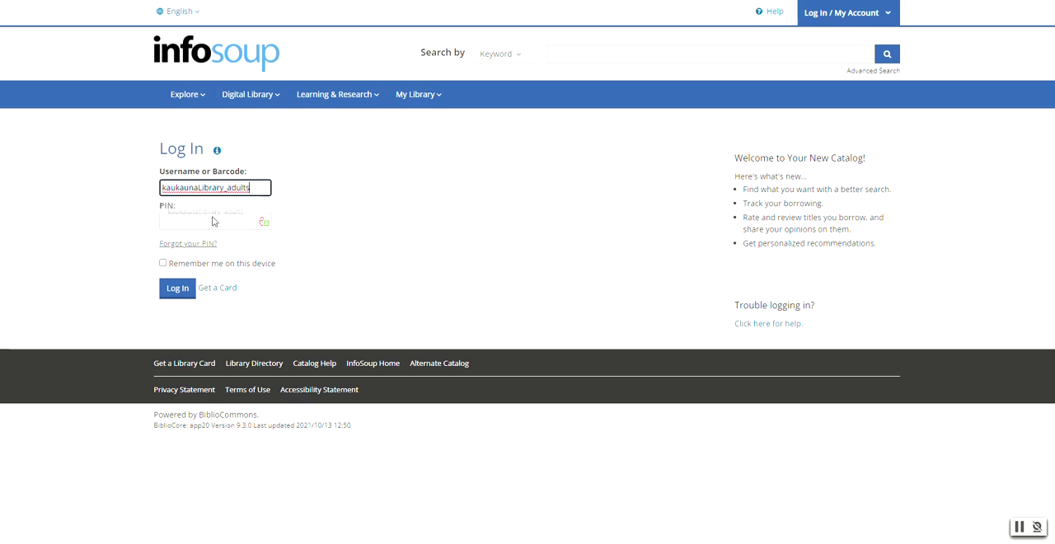
pyautogui.click(211, 221)
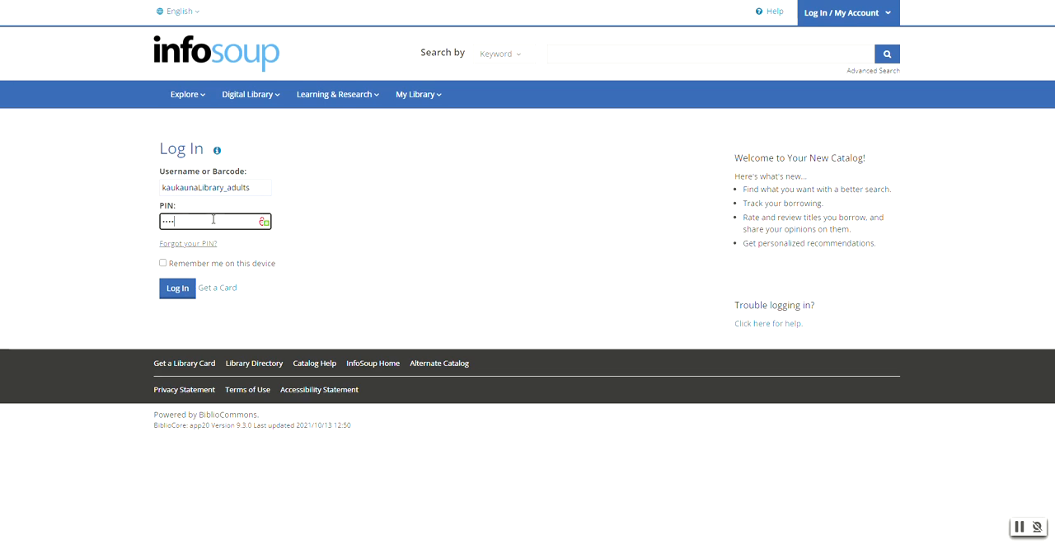
pyautogui.write('•')
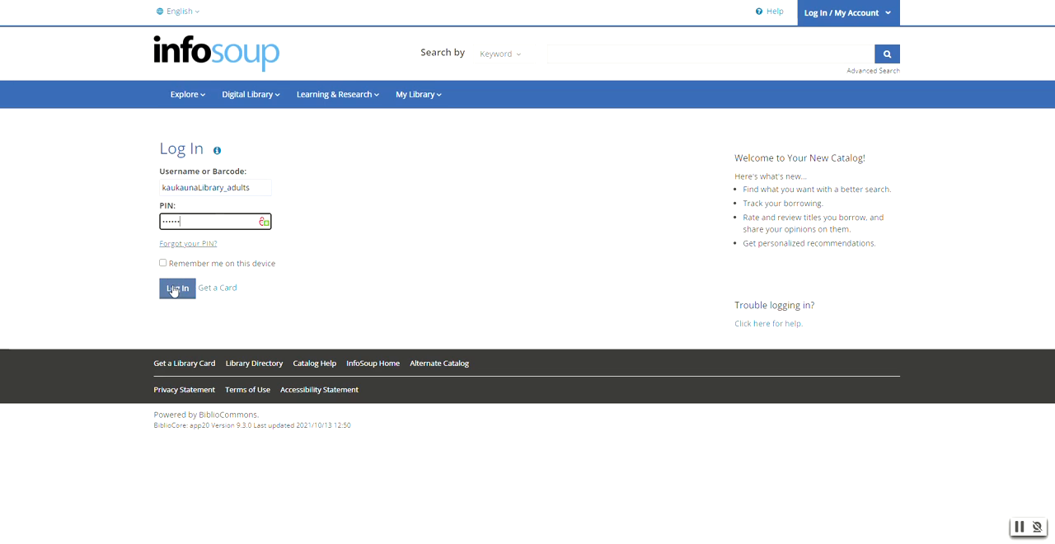
pyautogui.click(177, 288)
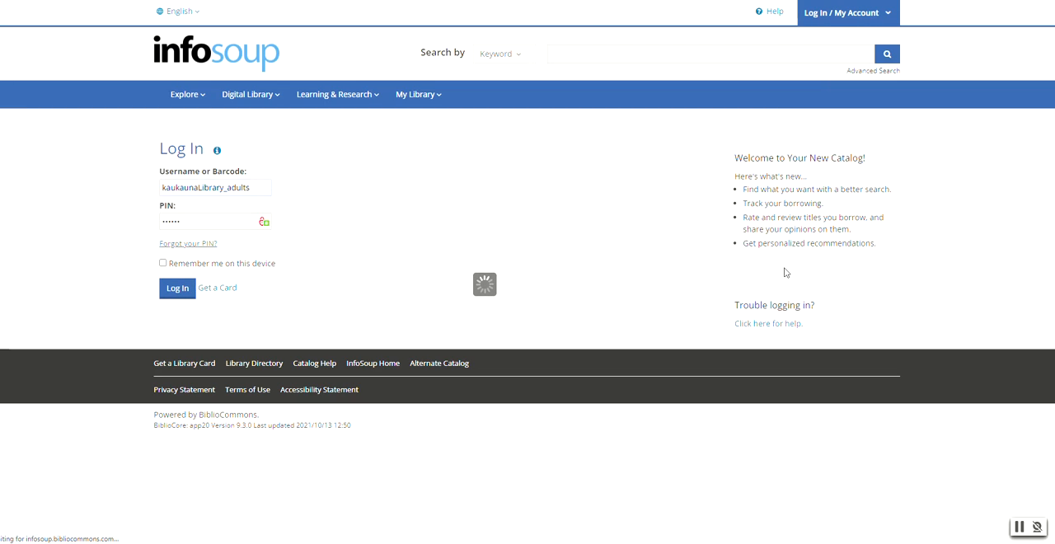
pyautogui.click(176, 289)
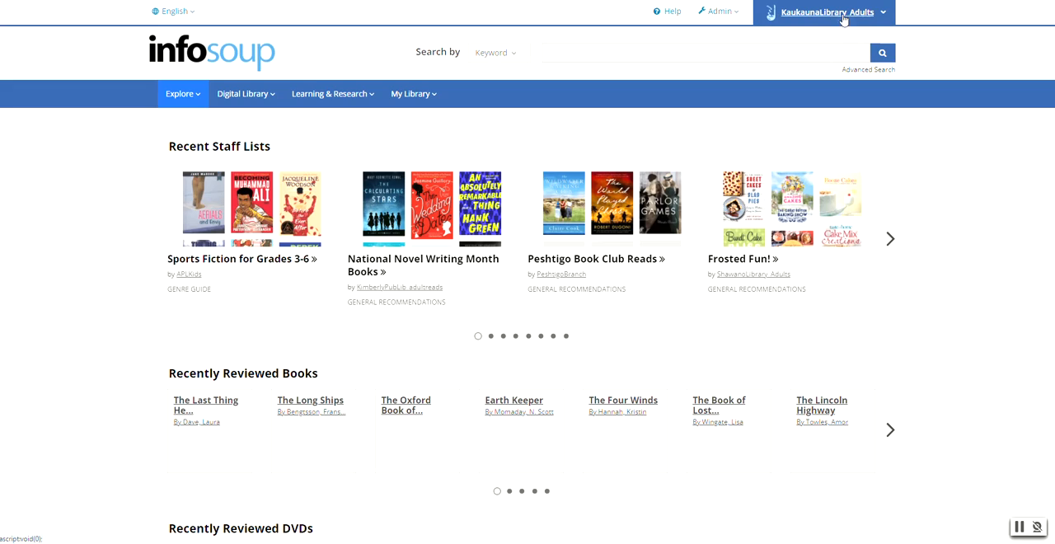
pyautogui.moveTo(837, 31)
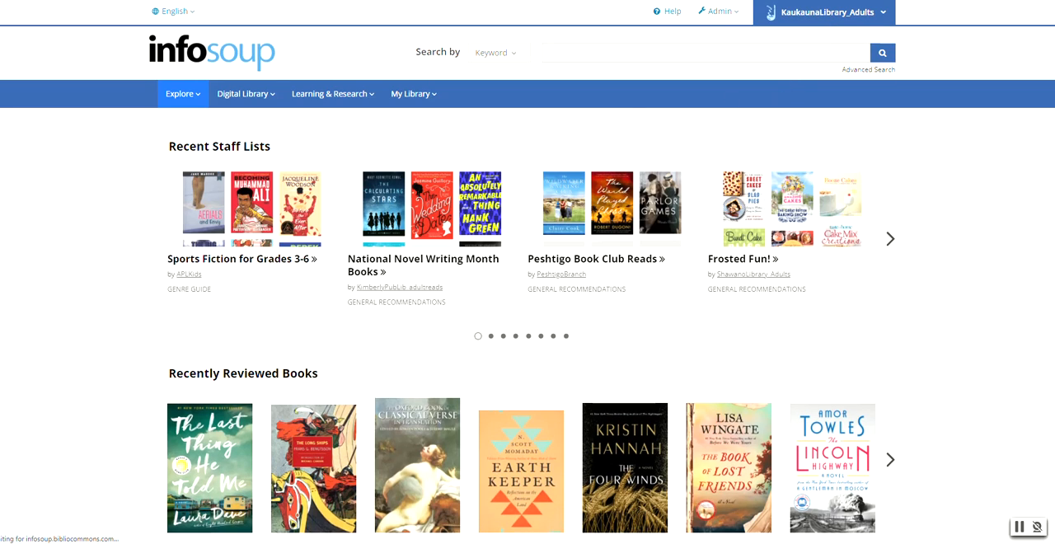
pyautogui.moveTo(604, 263)
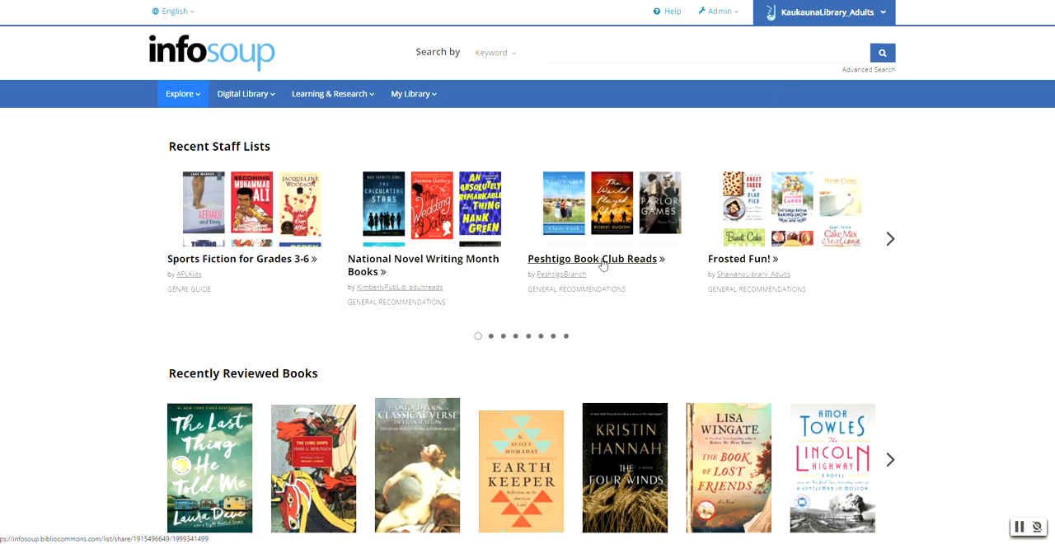
pyautogui.moveTo(616, 108)
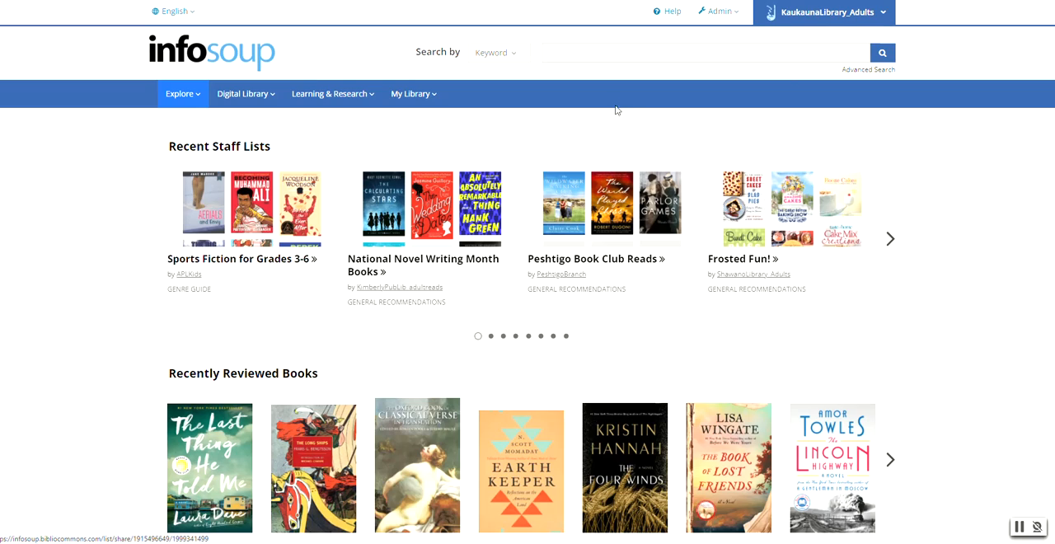
# Return to the signed-in home page and focus the catalog search box
pyautogui.click(596, 49)
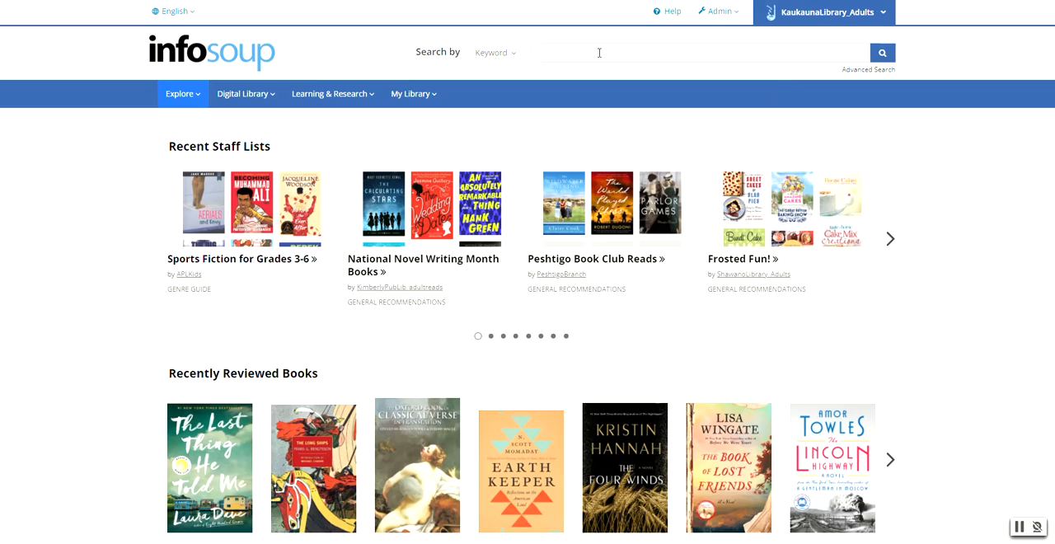
# Run a keyword search for 'mexican gothic' and scroll through the two results
pyautogui.write('mexican gothic')
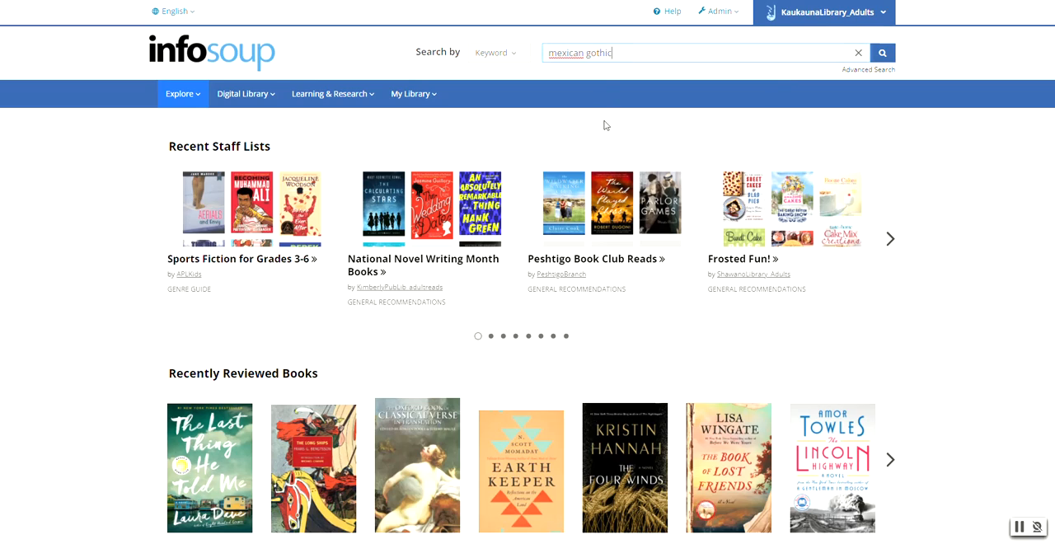
pyautogui.click(881, 52)
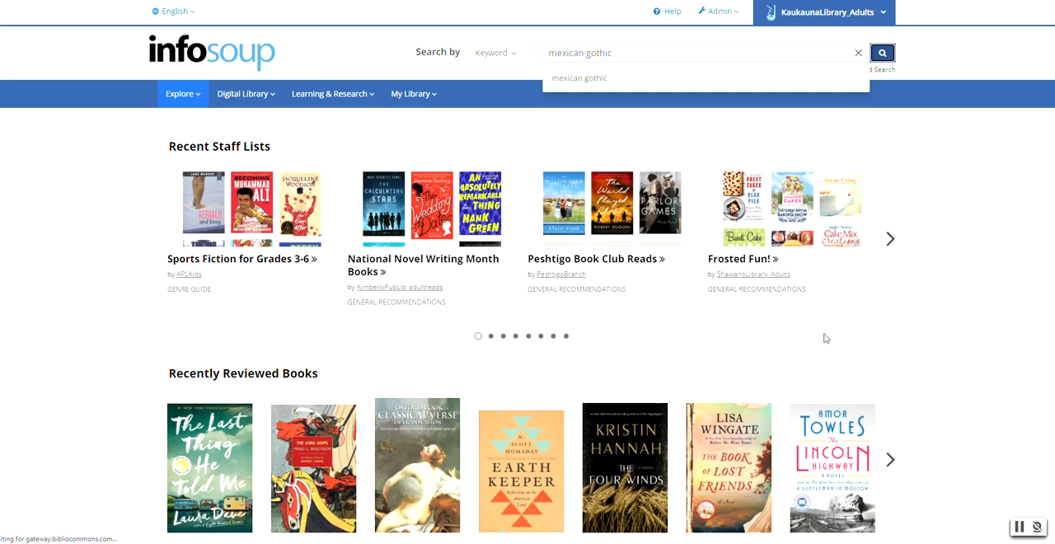
pyautogui.click(882, 52)
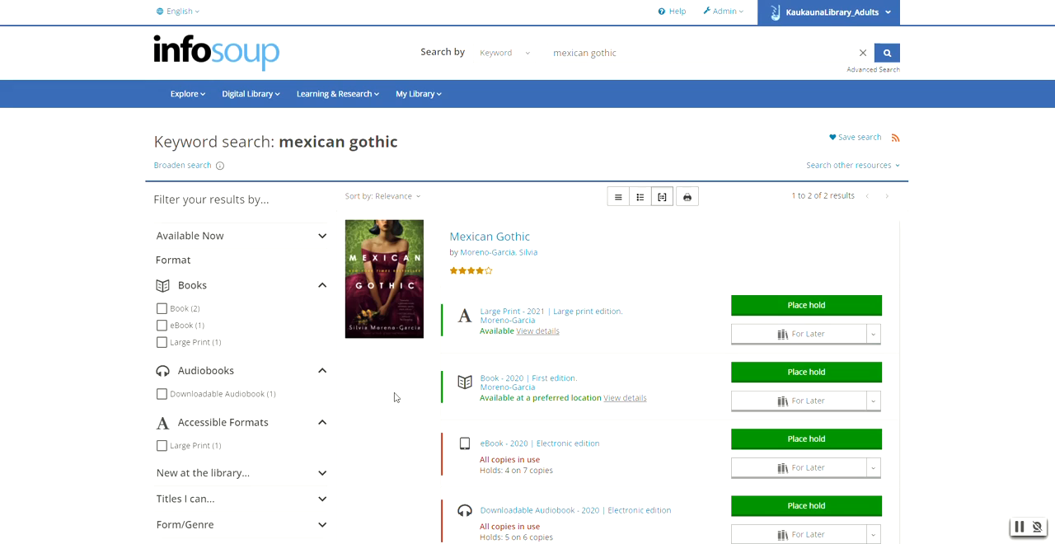
pyautogui.scroll(-3)
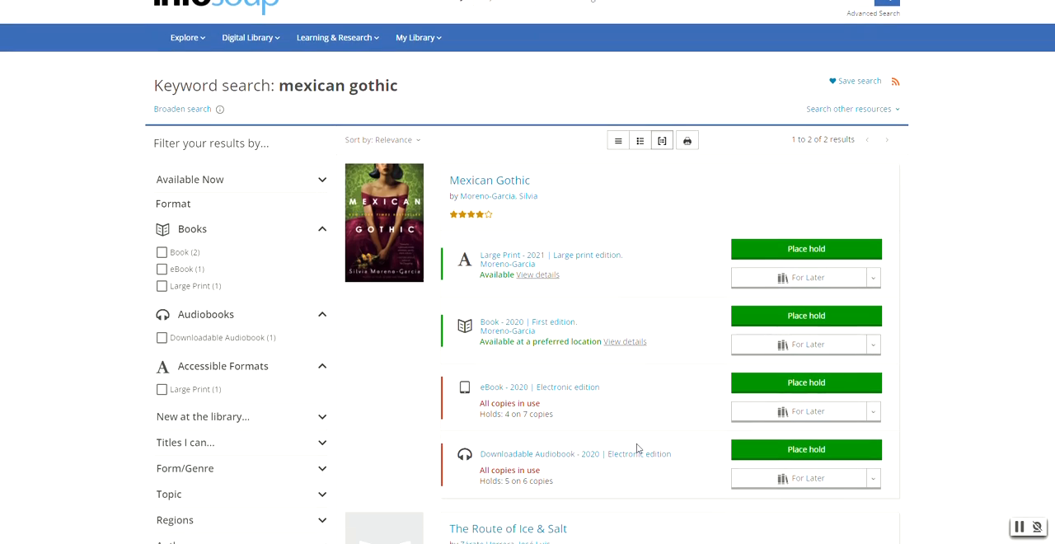
pyautogui.scroll(-3)
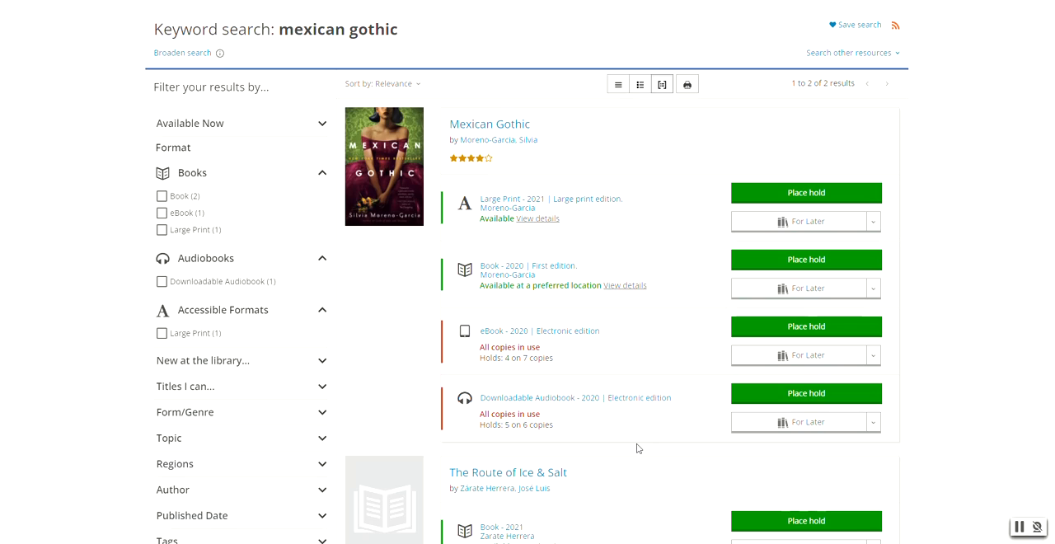
pyautogui.moveTo(490, 123)
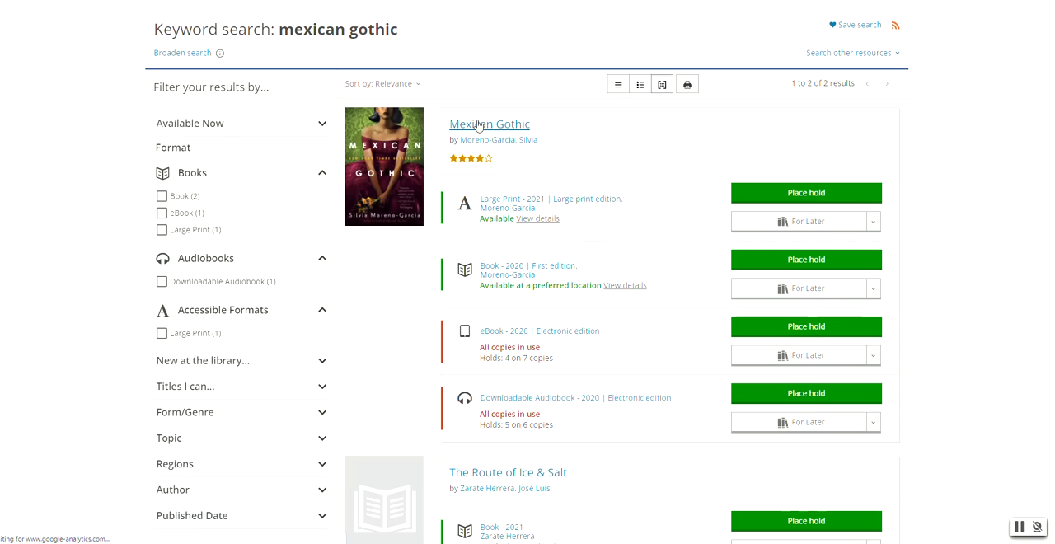
pyautogui.click(489, 124)
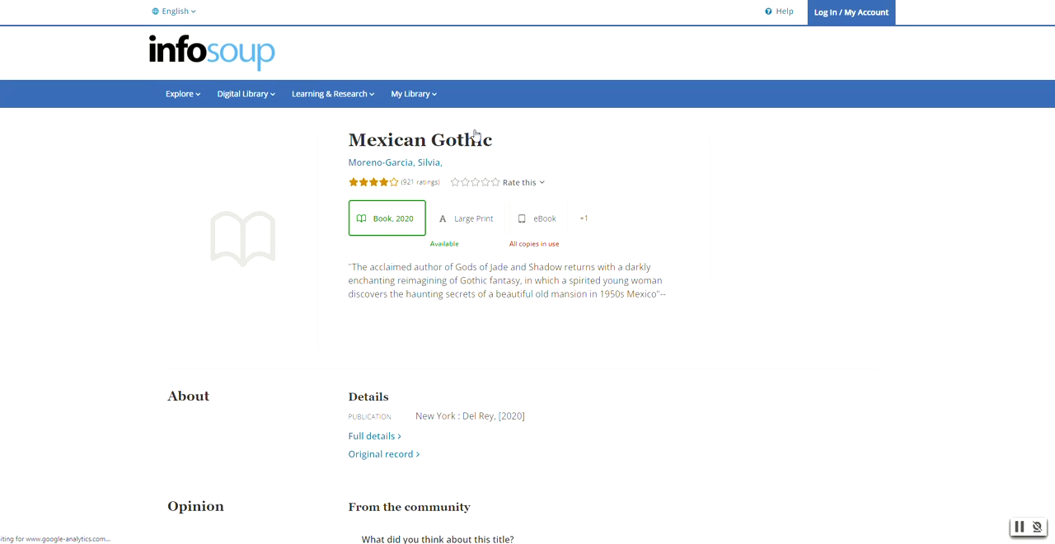
pyautogui.click(848, 12)
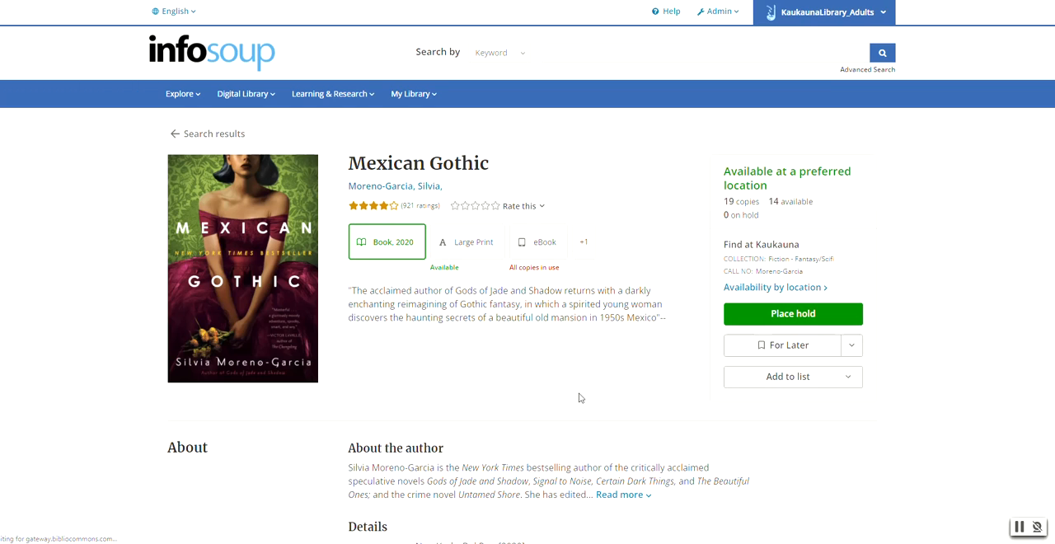
pyautogui.scroll(-3)
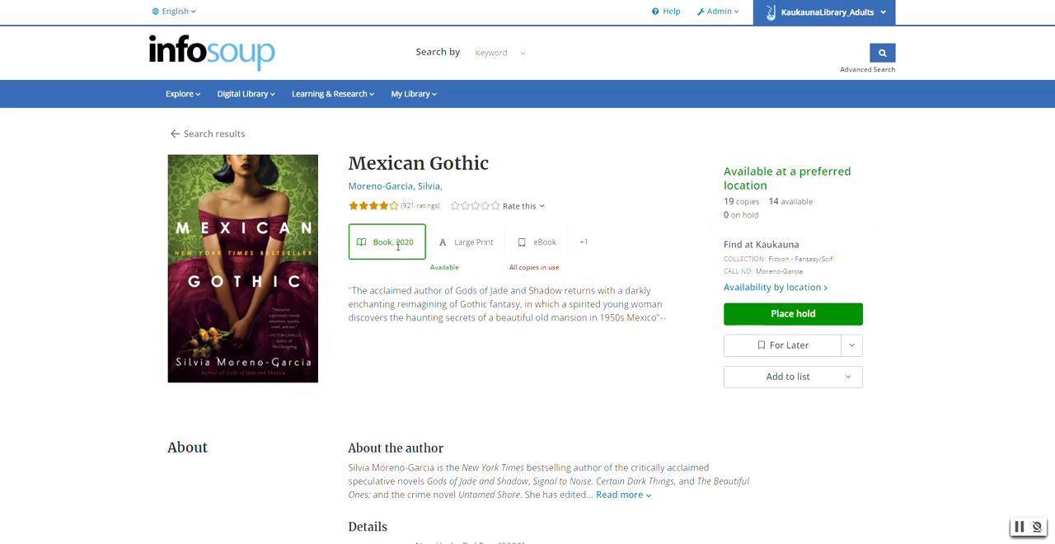
pyautogui.moveTo(806, 315)
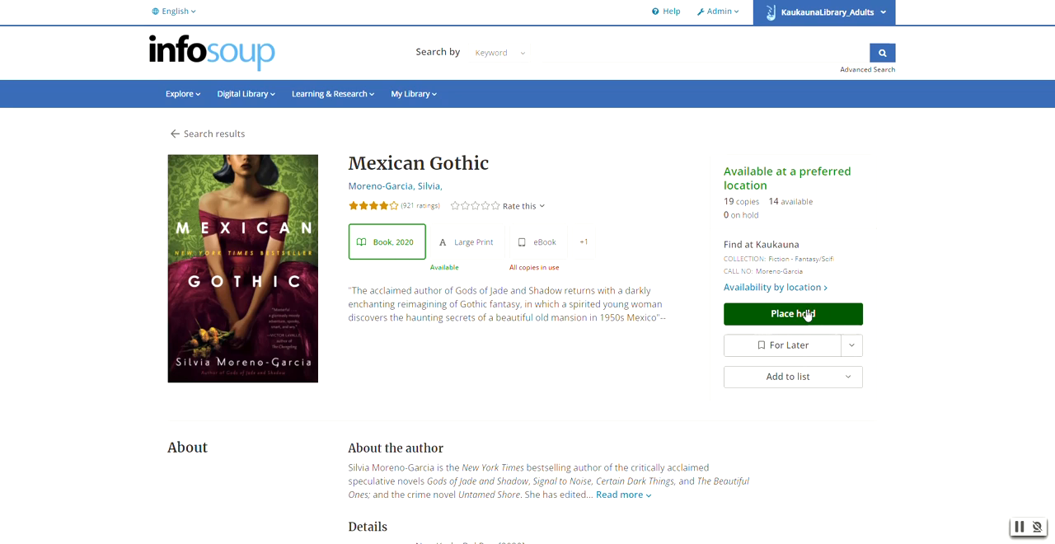
# Place a hold on the 2020 Mexican Gothic book for pickup at Kaukauna
pyautogui.click(793, 313)
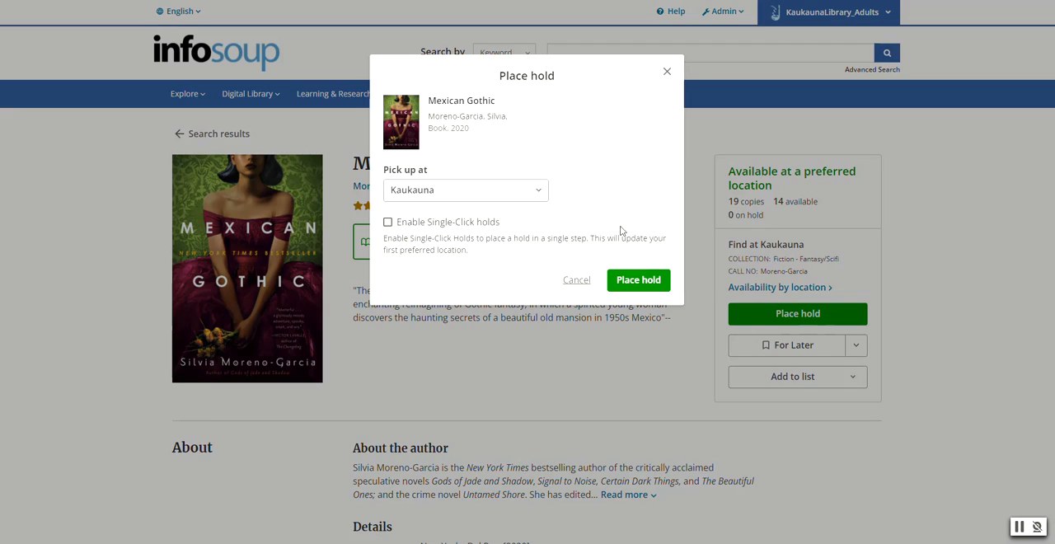
pyautogui.moveTo(500, 163)
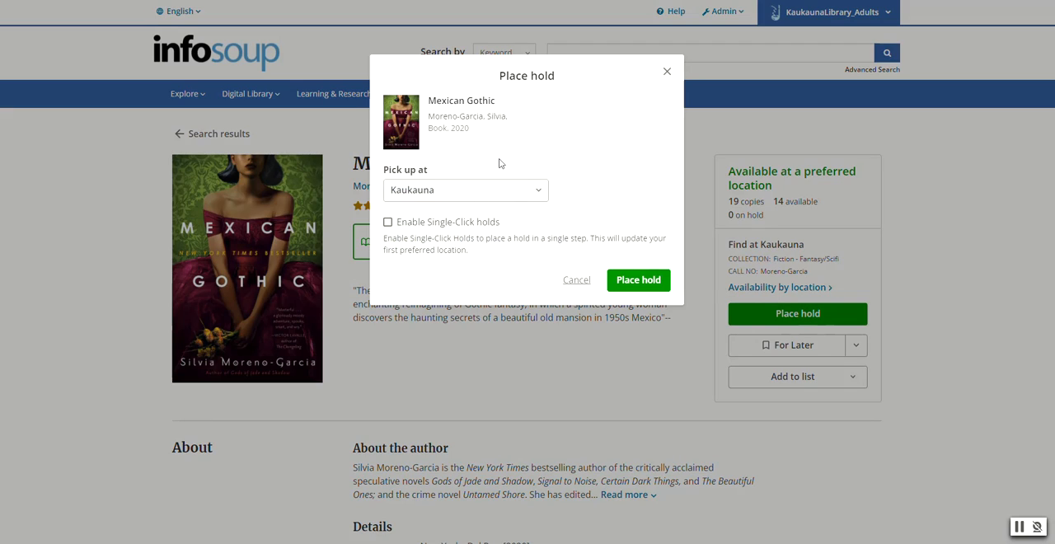
pyautogui.click(466, 190)
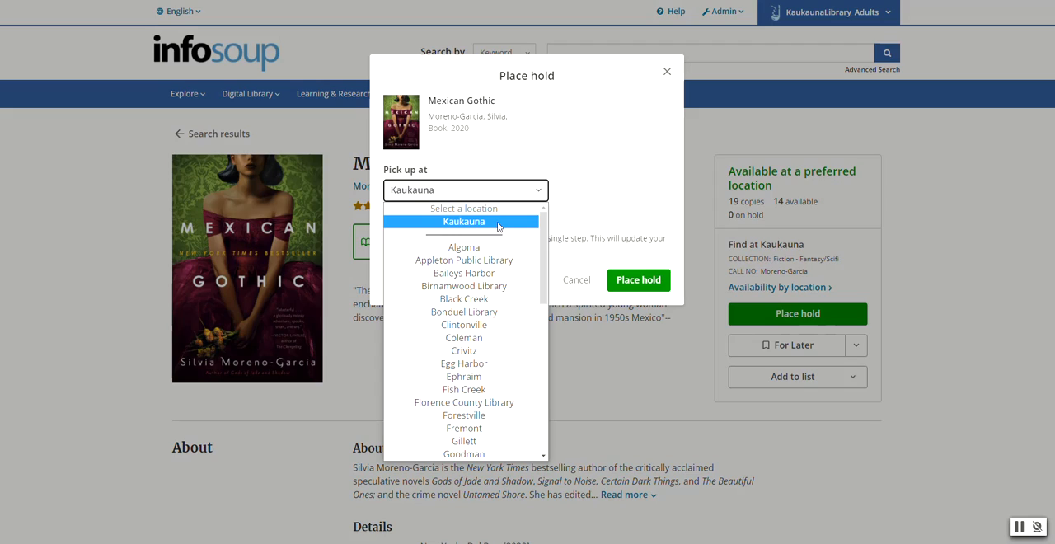
pyautogui.click(464, 221)
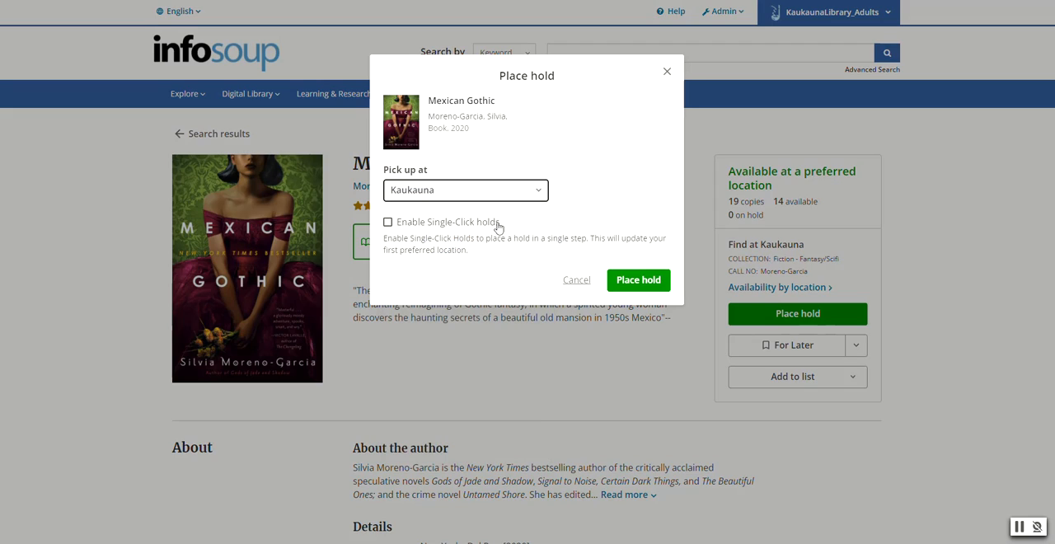
pyautogui.moveTo(558, 339)
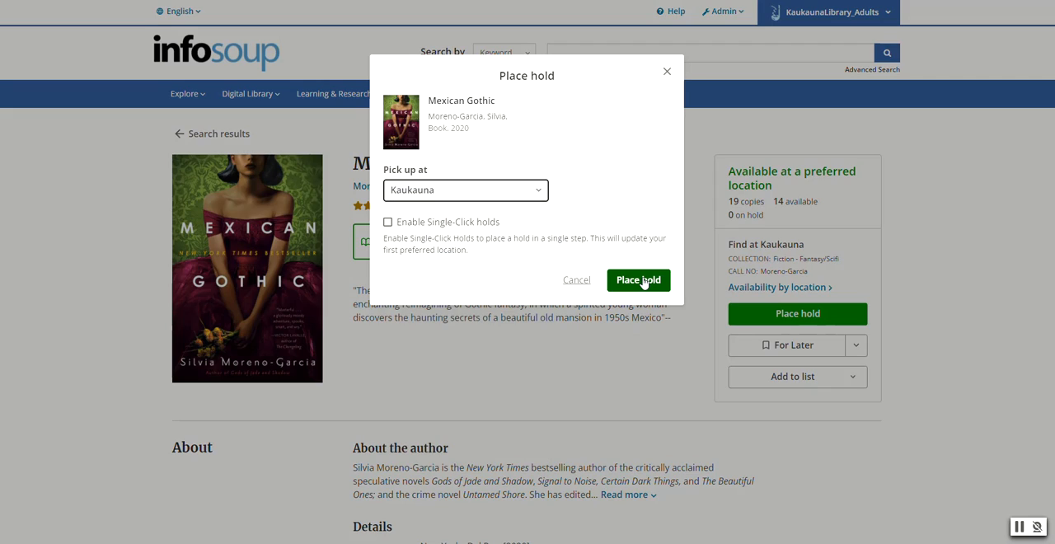
pyautogui.click(639, 279)
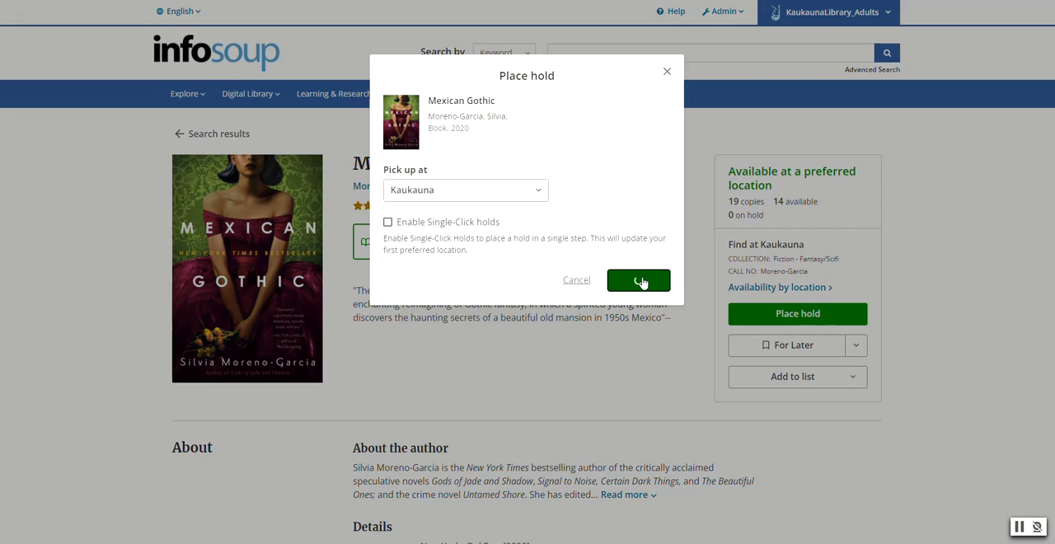
pyautogui.click(638, 280)
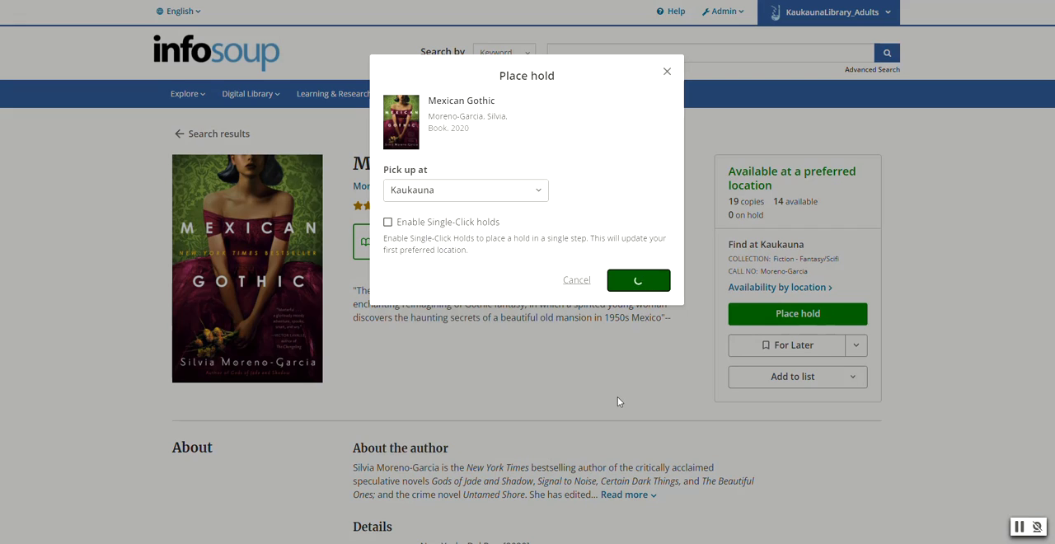
pyautogui.click(638, 280)
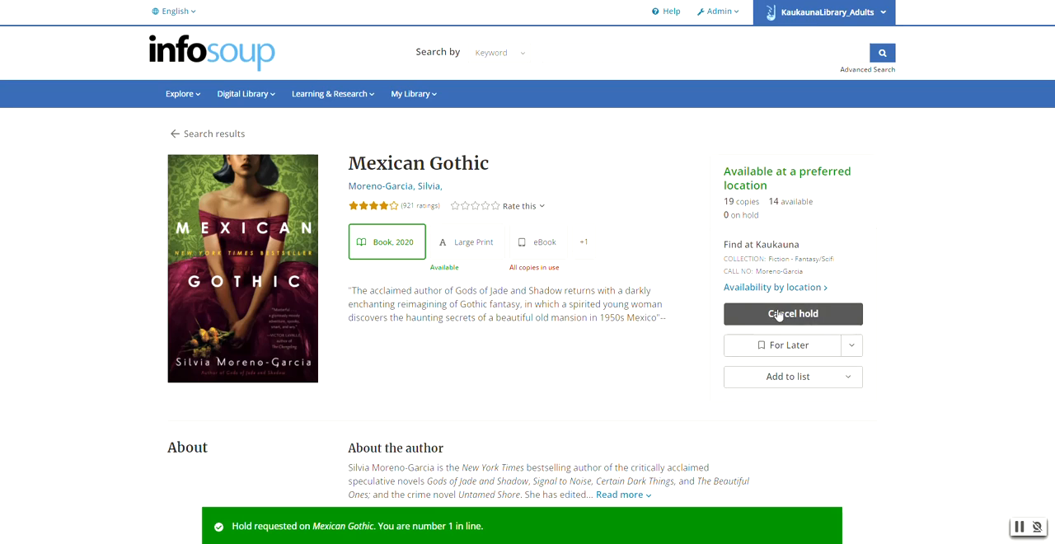
pyautogui.moveTo(654, 374)
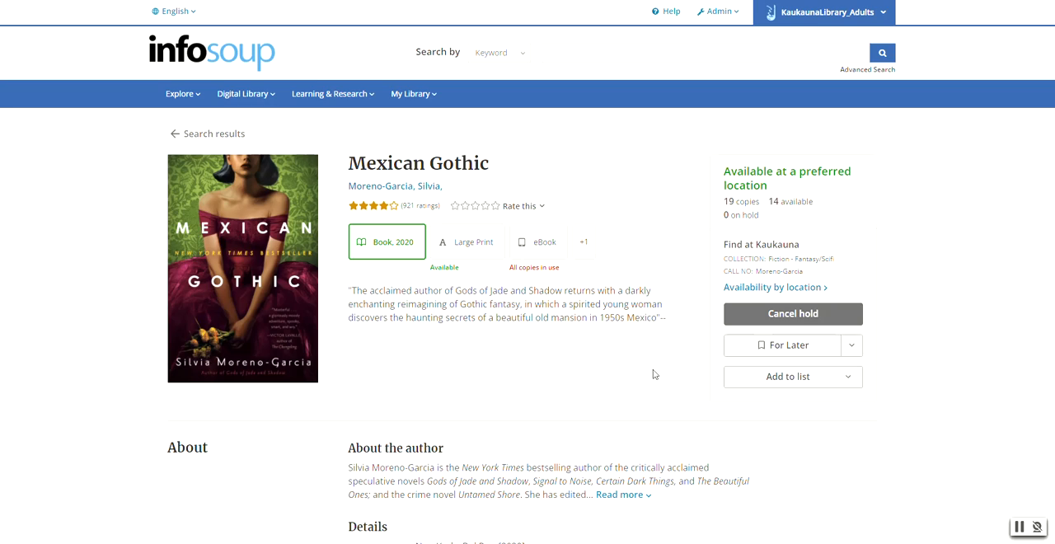
pyautogui.moveTo(653, 317)
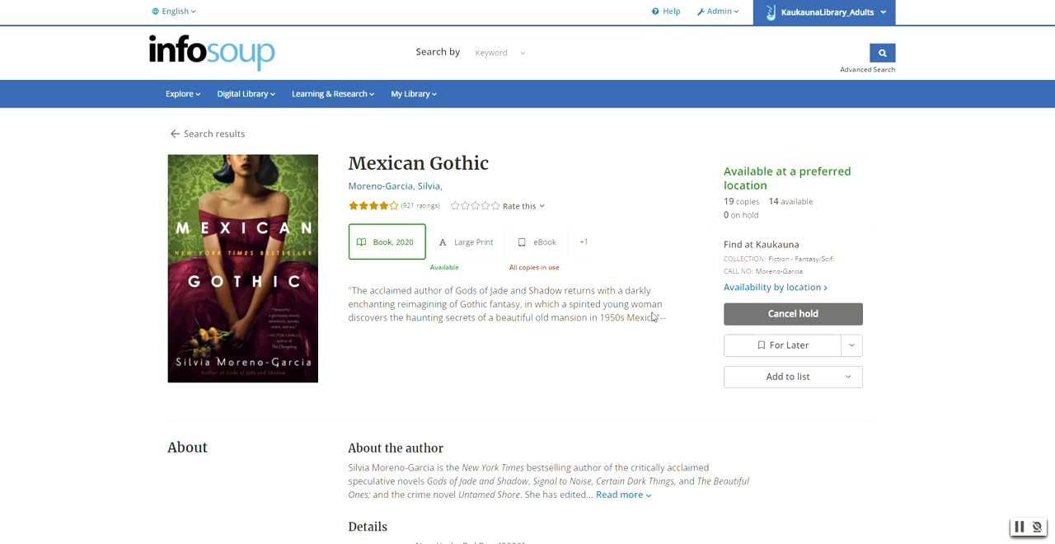
pyautogui.moveTo(720, 140)
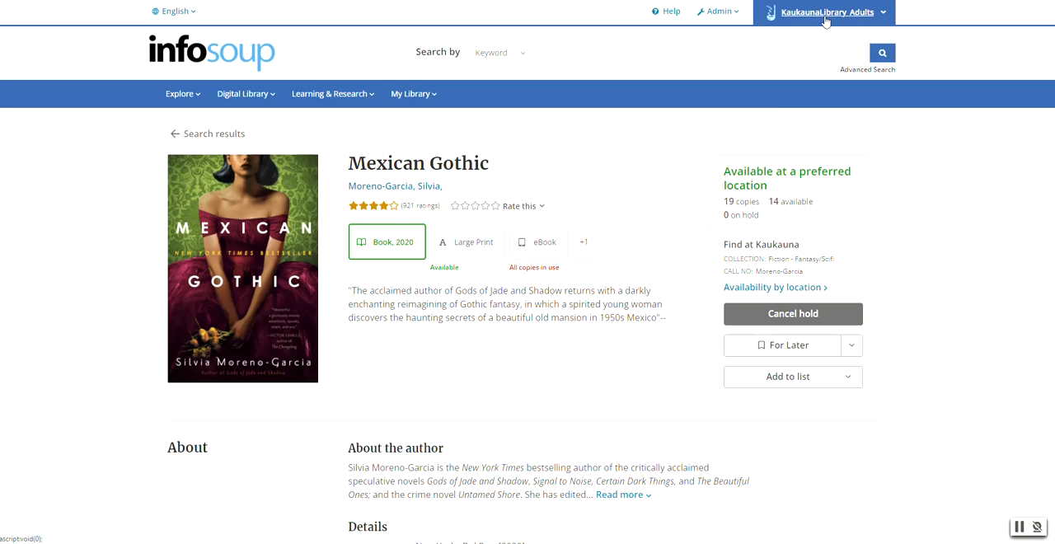
# Open the account menu listing checked-out and on-hold items
pyautogui.click(829, 12)
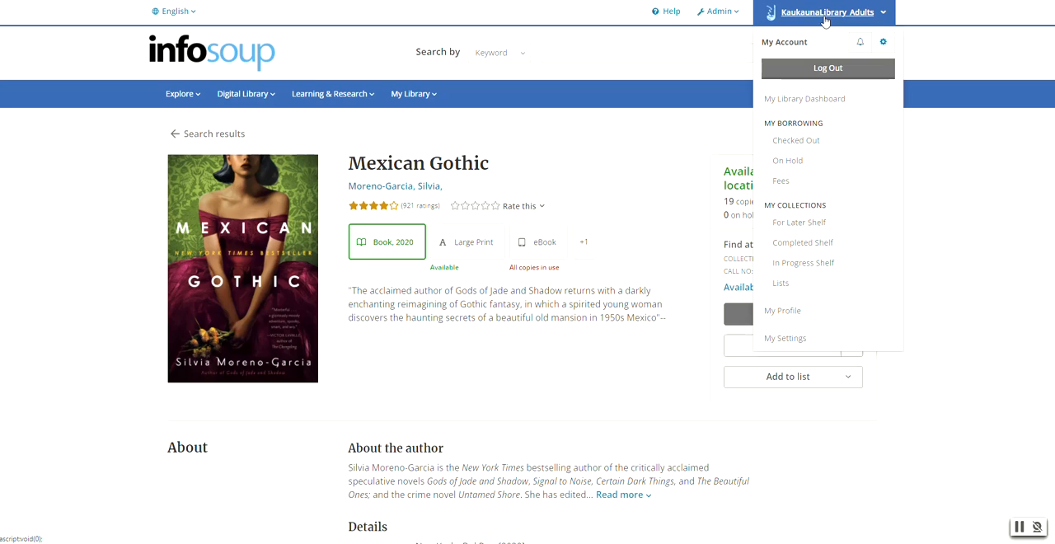
pyautogui.moveTo(789, 161)
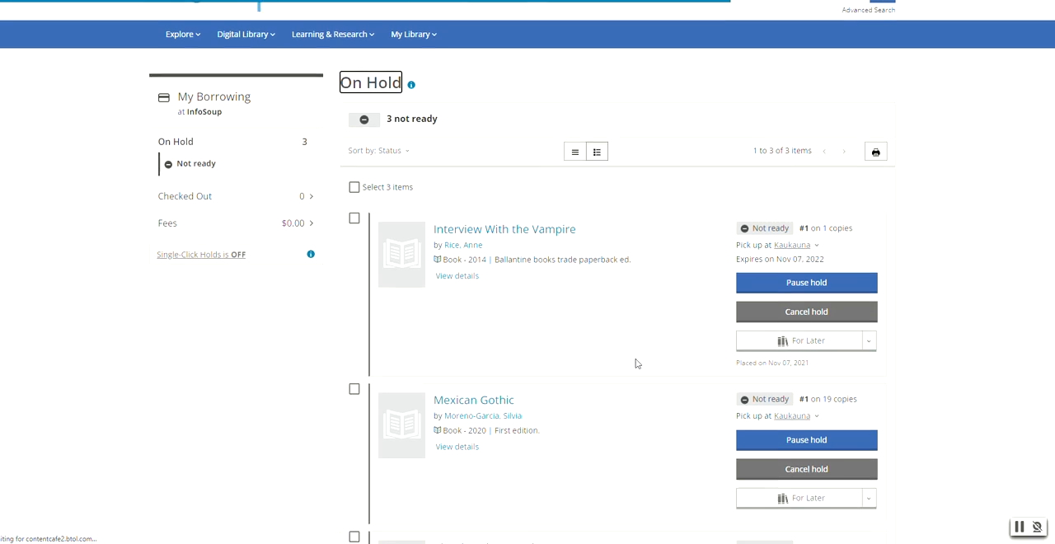
pyautogui.scroll(-3)
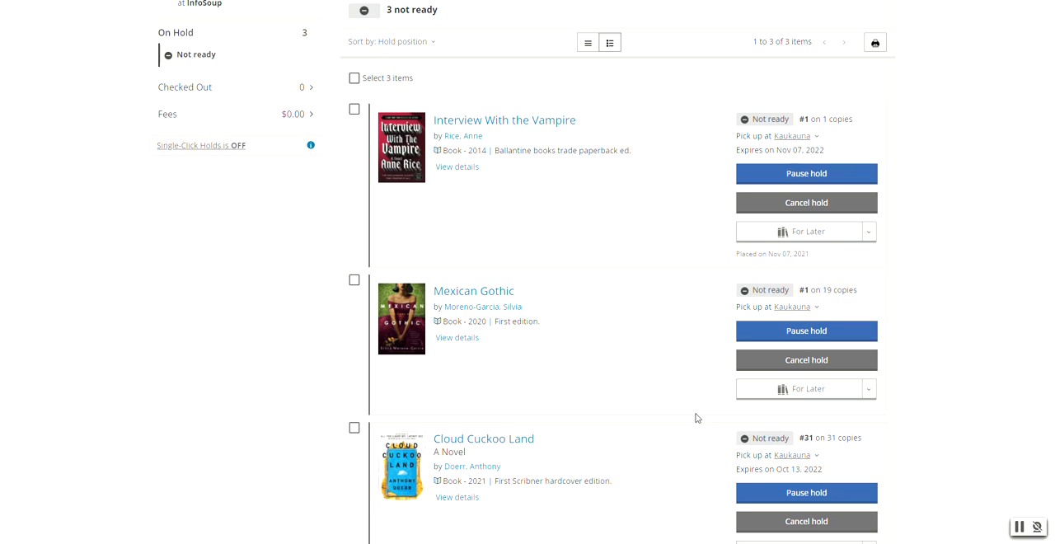
pyautogui.moveTo(696, 404)
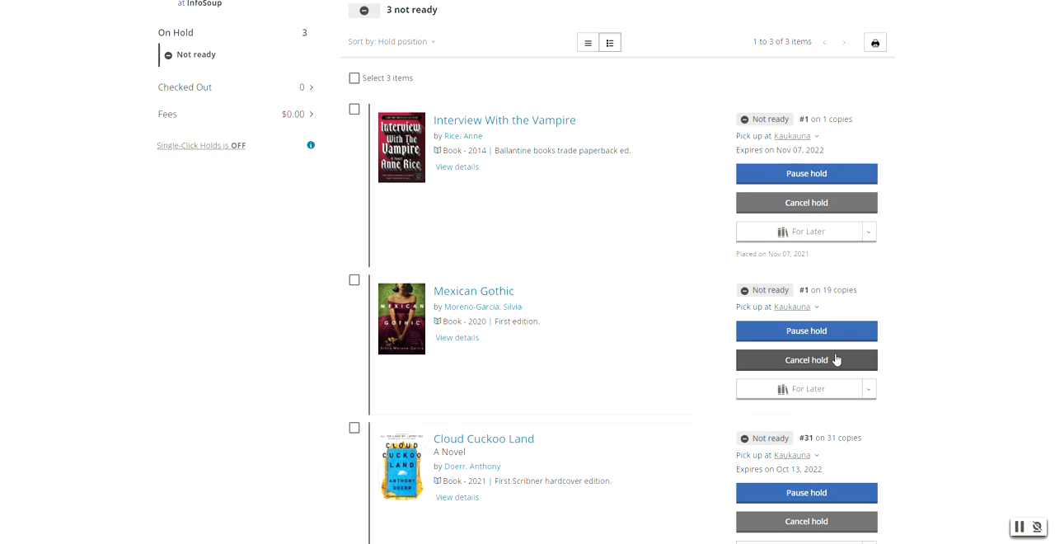
pyautogui.moveTo(966, 366)
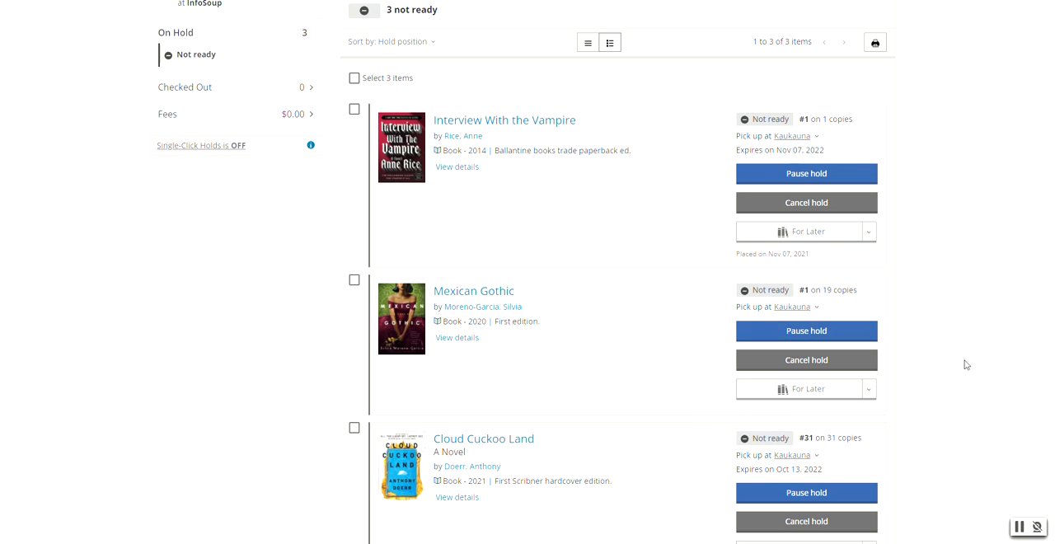
pyautogui.moveTo(972, 351)
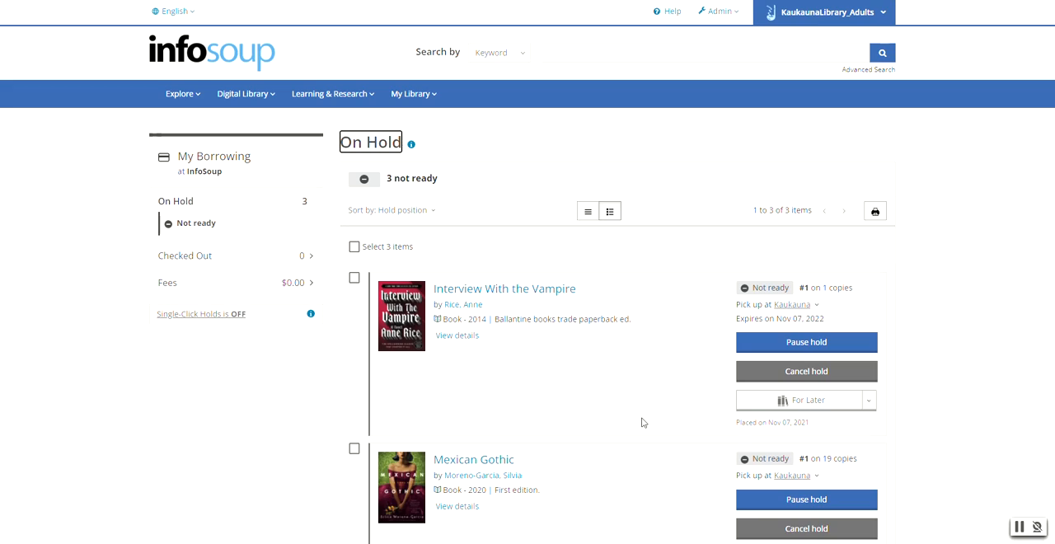
pyautogui.moveTo(940, 518)
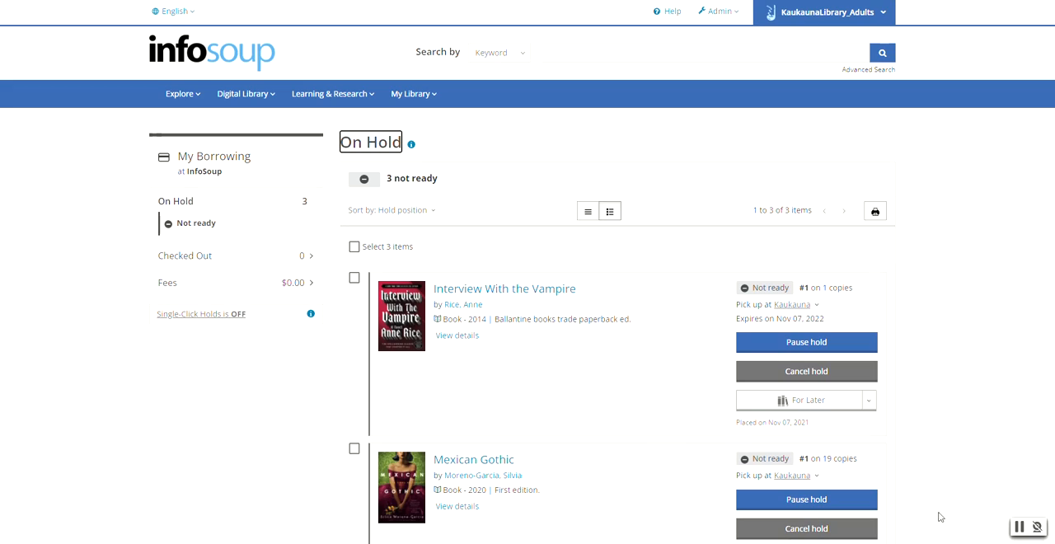